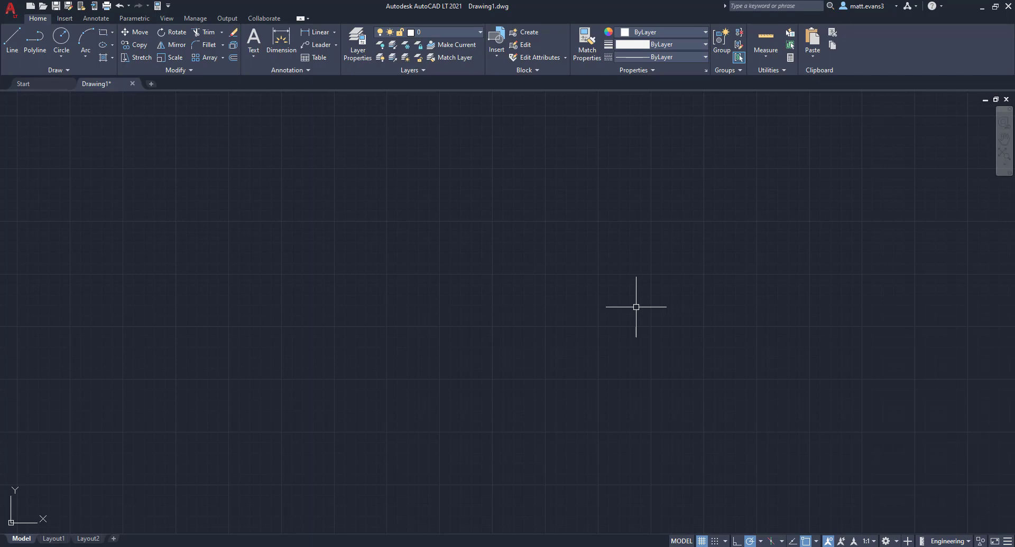
# Toggle the command line window back on with Ctrl+9
pyautogui.press('ctrl+9')
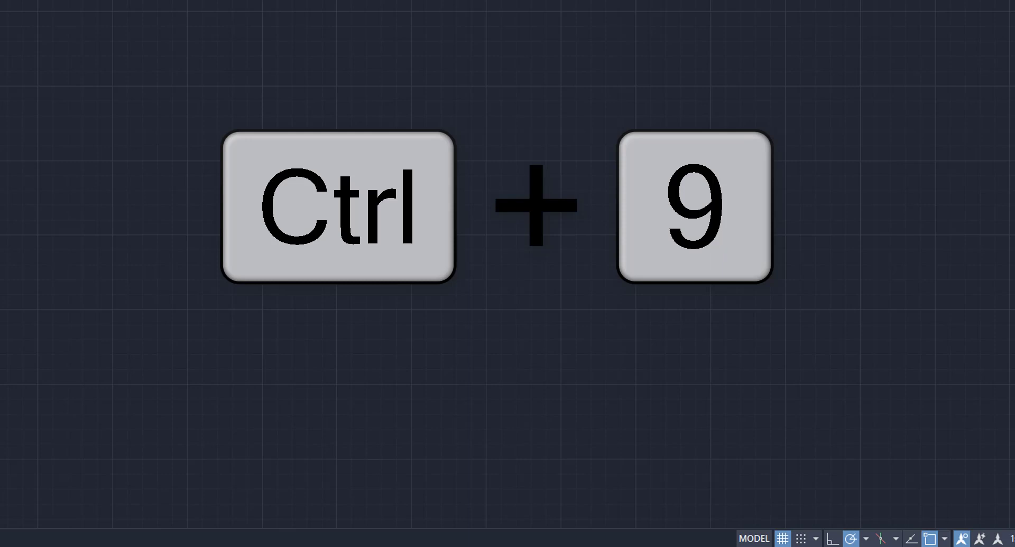
pyautogui.press('ctrl+9')
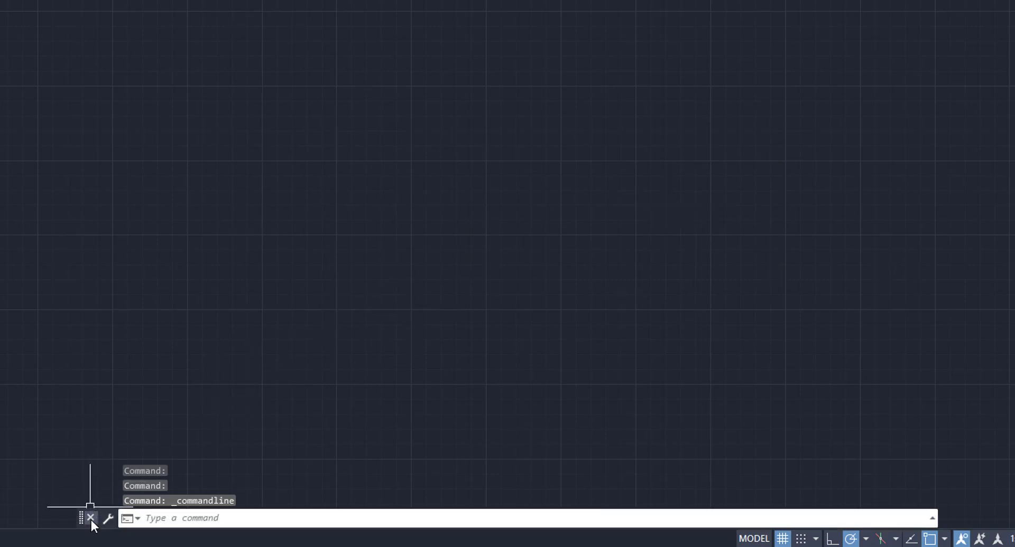
# Close the command line window and confirm Yes in the Close Window dialog
pyautogui.click(91, 518)
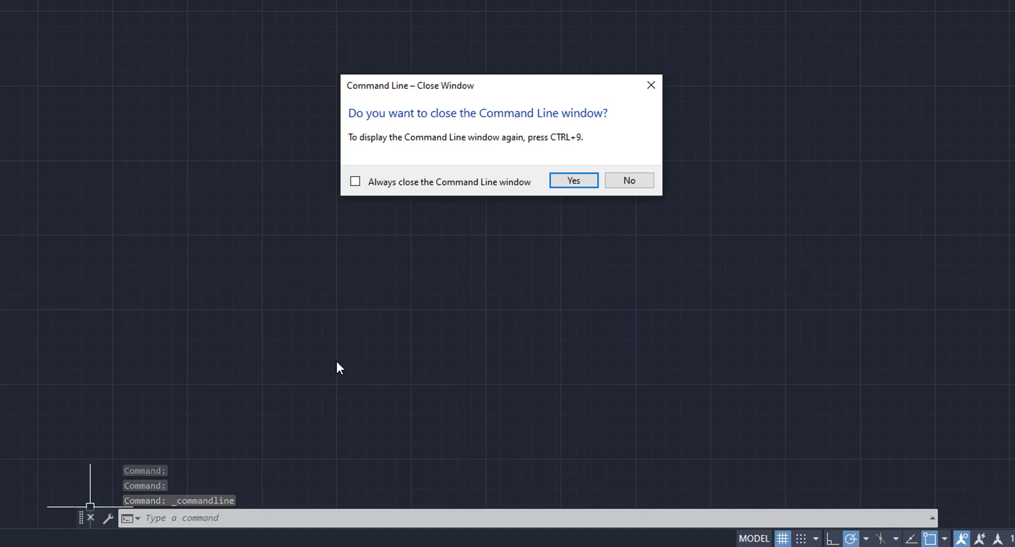
pyautogui.moveTo(628, 179)
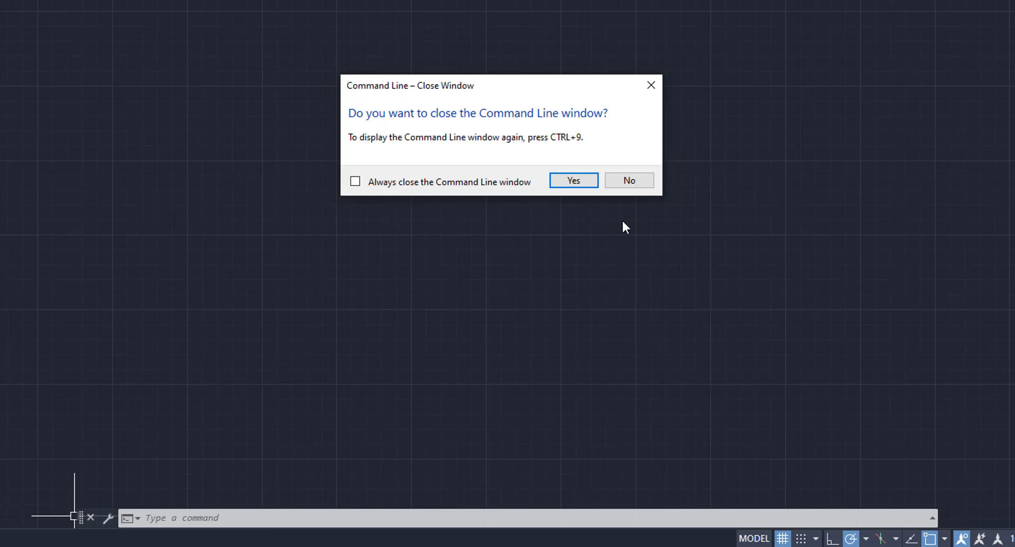
pyautogui.click(572, 180)
pyautogui.write('CUI')
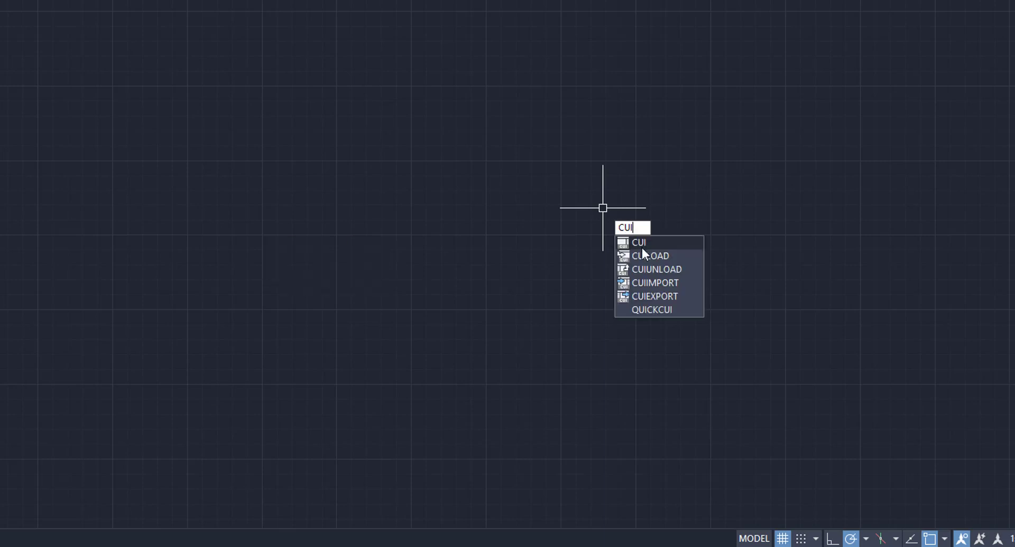
# Run CUI to bring up the Customize User Interface editor
pyautogui.click(639, 243)
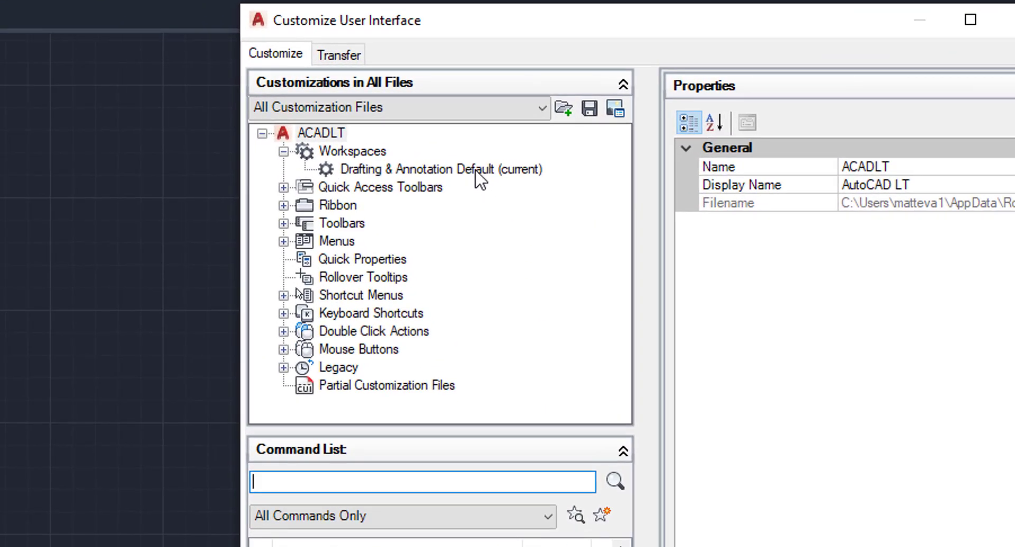
# Select the Command Line palette under Palettes in the Drafting & Annotation Default workspace
pyautogui.click(440, 169)
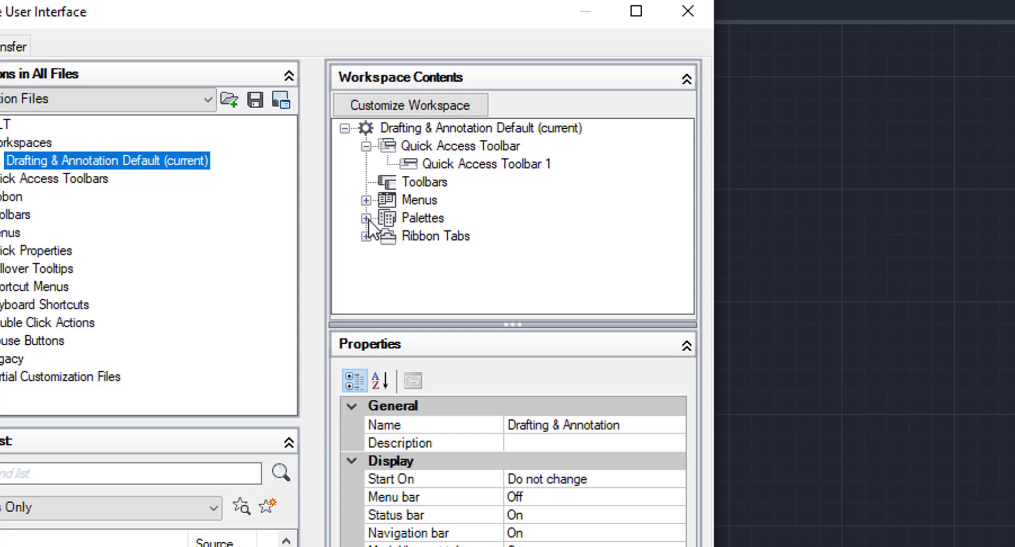
pyautogui.click(366, 218)
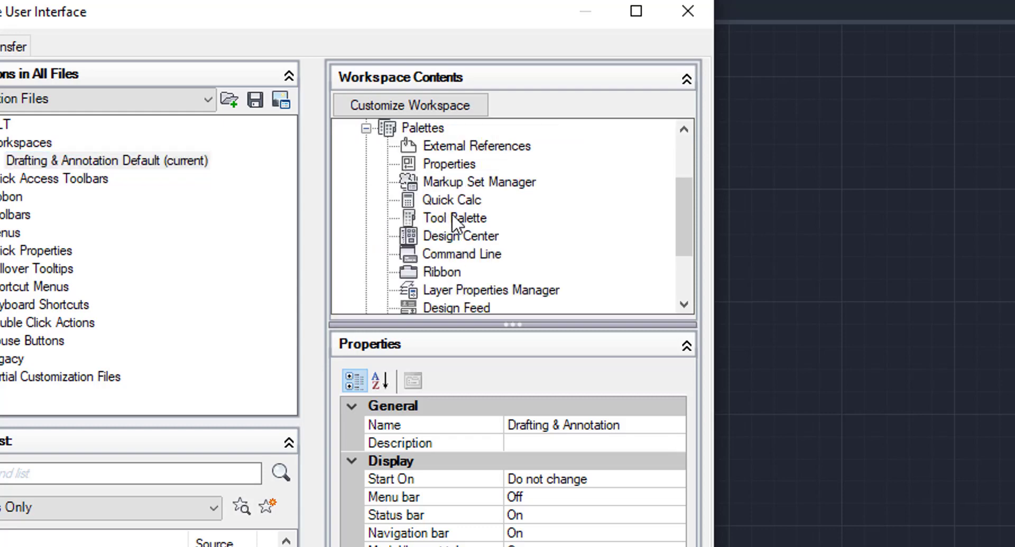
pyautogui.scroll(-3)
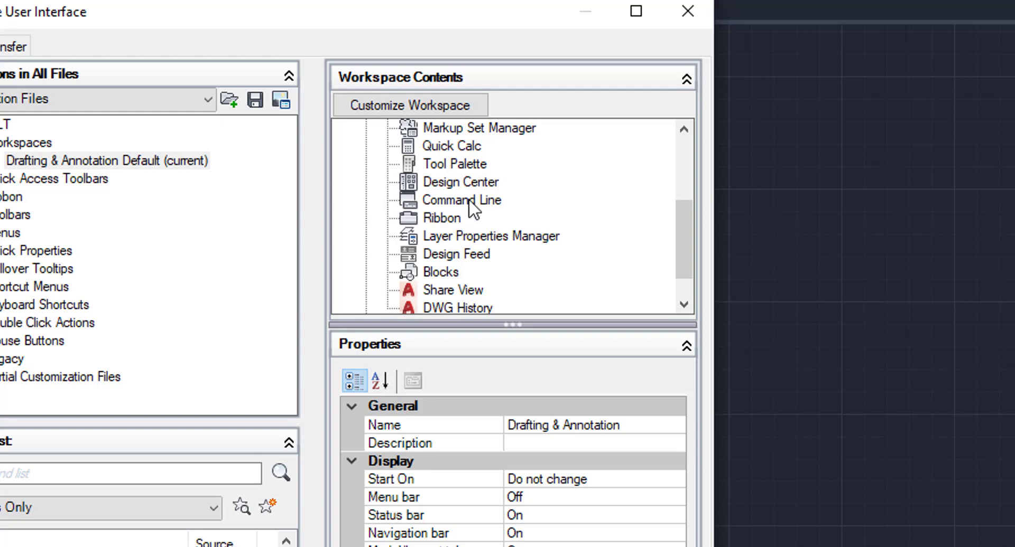
pyautogui.click(460, 200)
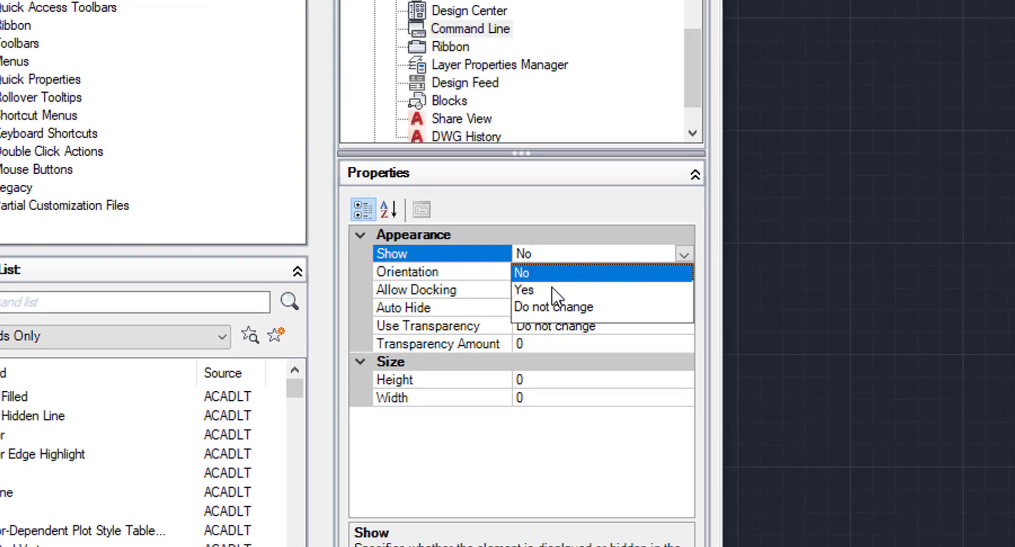
# Set the Command Line palette's Show property to Yes
pyautogui.click(523, 290)
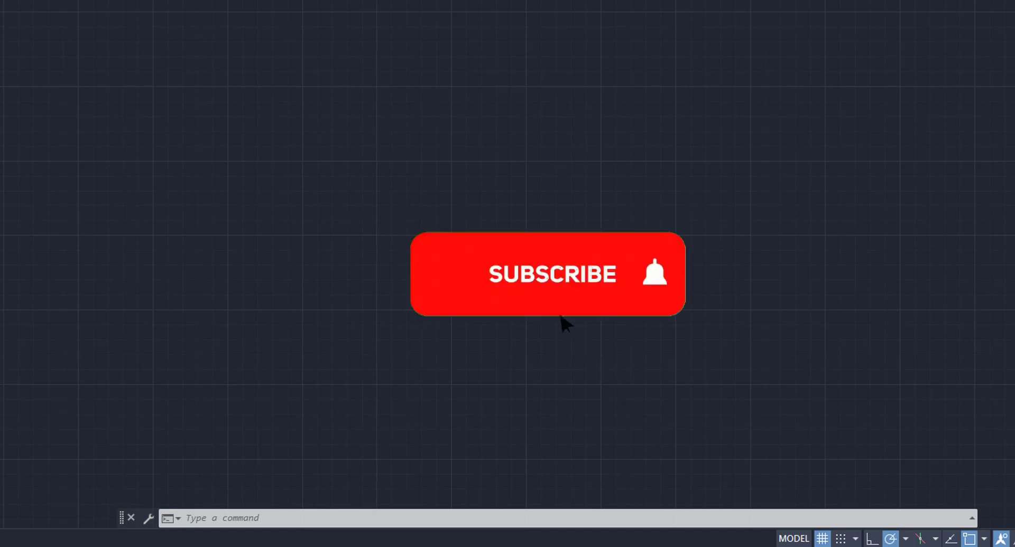
pyautogui.click(546, 274)
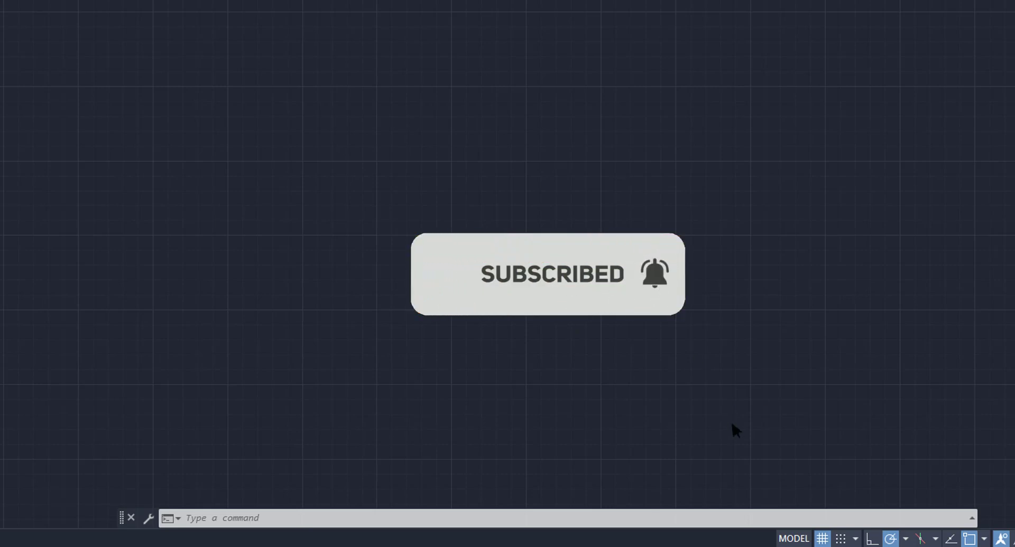